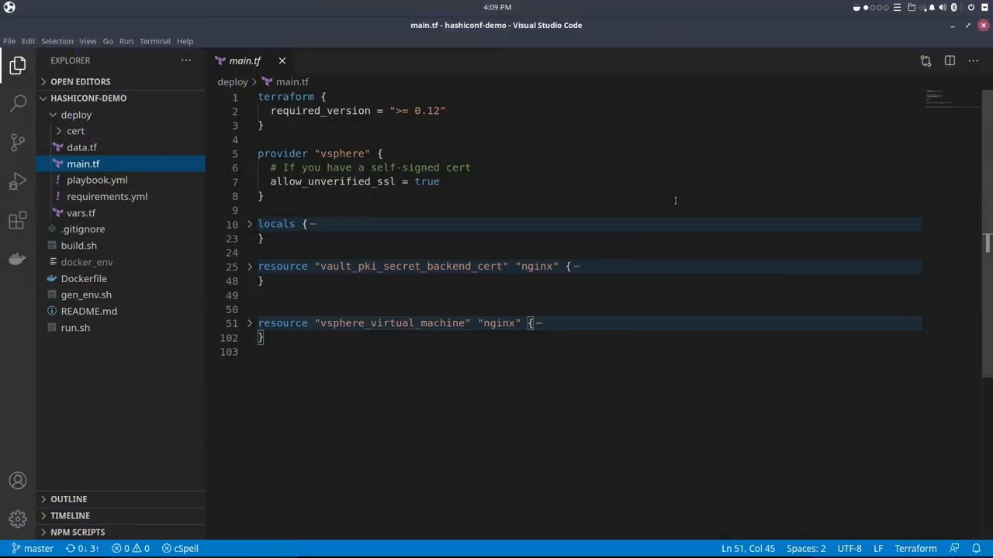
mouse_move(617, 149)
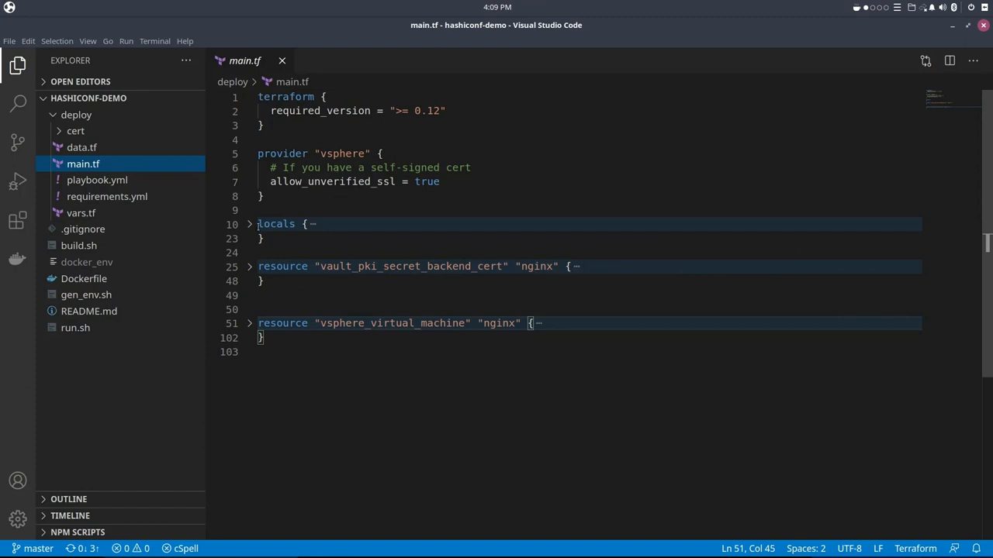
Step: Unfold the locals block and the vault_pki_secret_backend_cert resource in main.tf
click(250, 223)
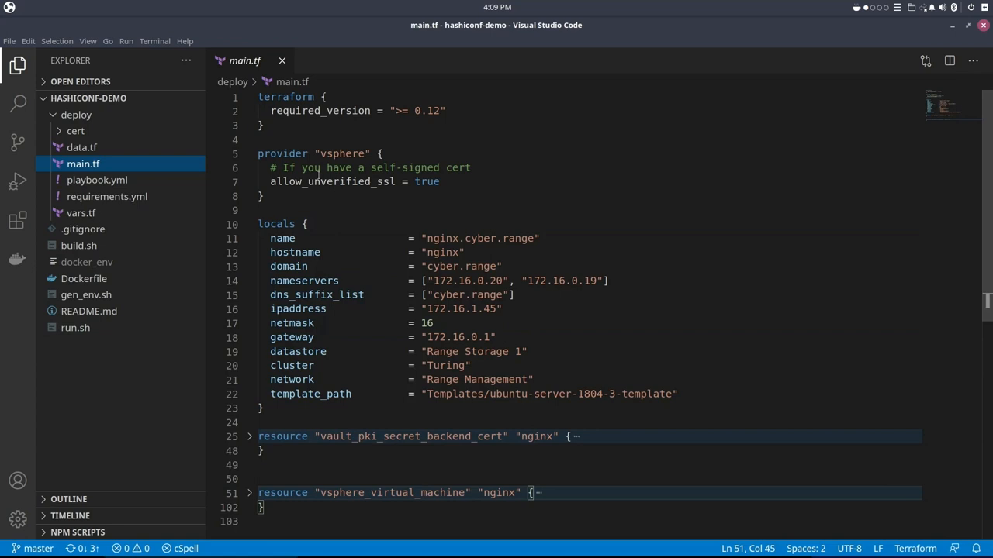
click(360, 267)
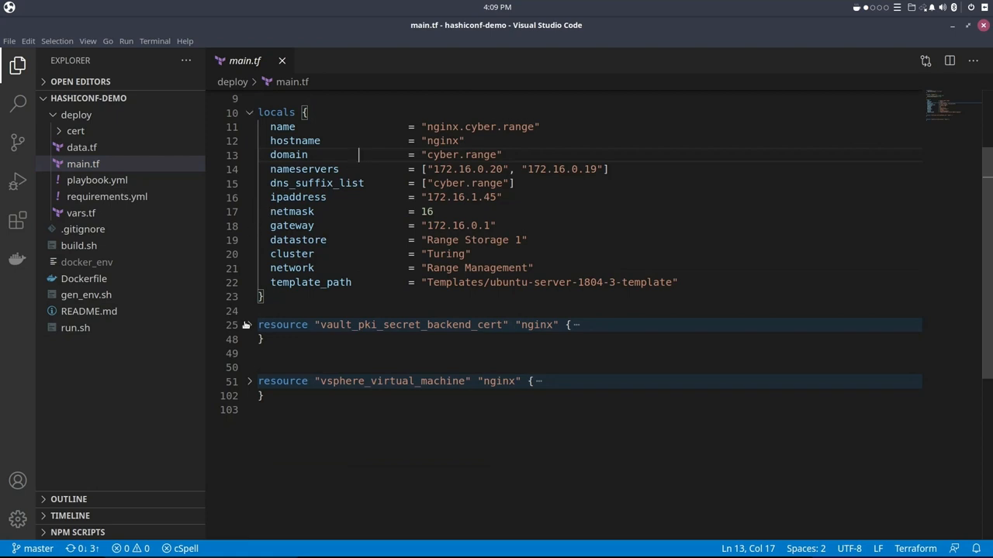
click(249, 324)
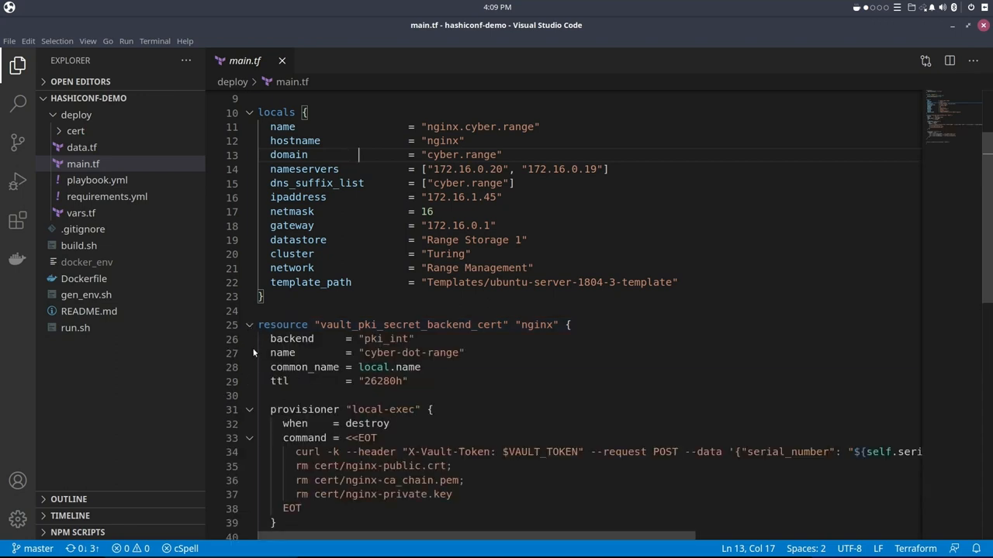
Step: Review the local-exec provisioners, highlighting the second block and the private-key write line
scroll(down, 3)
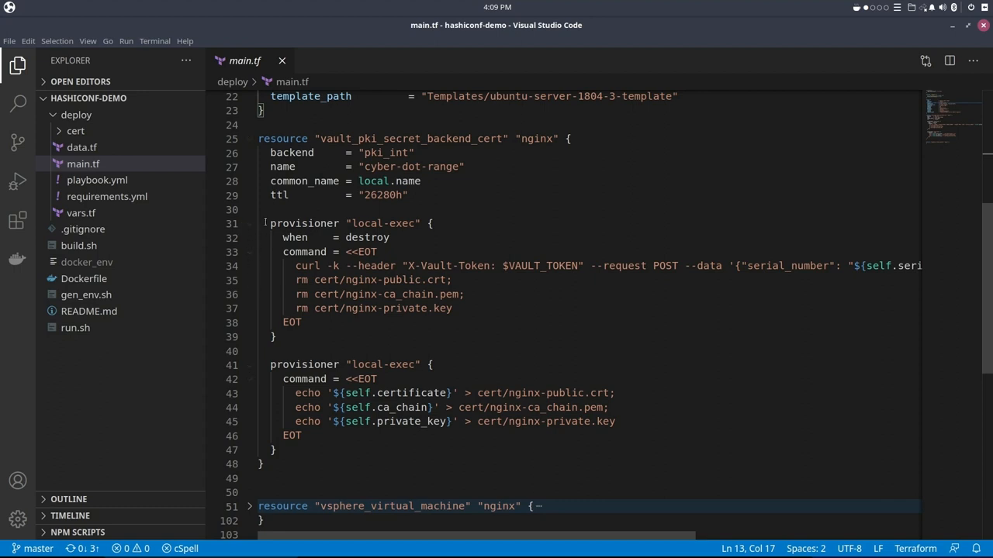
mouse_move(242, 227)
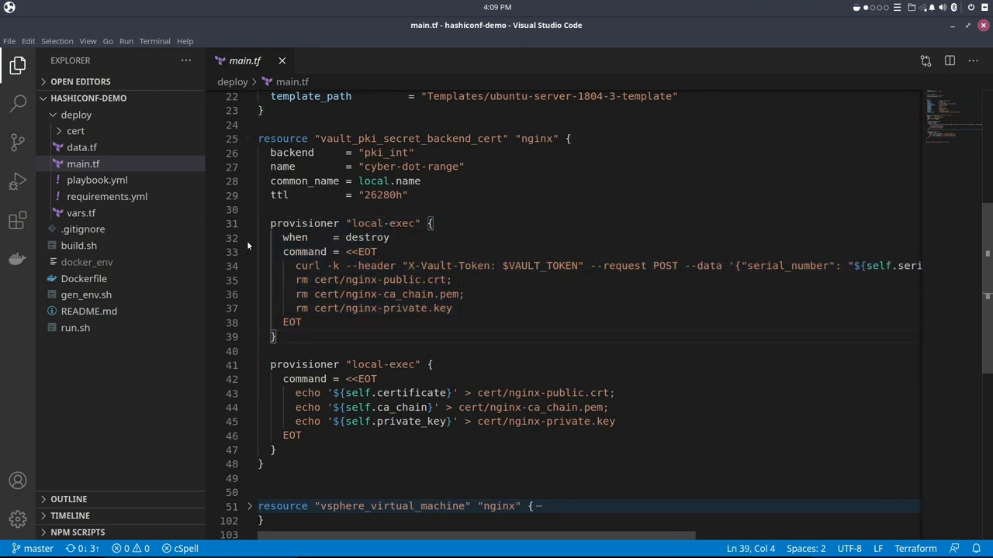
drag(284, 237, 270, 251)
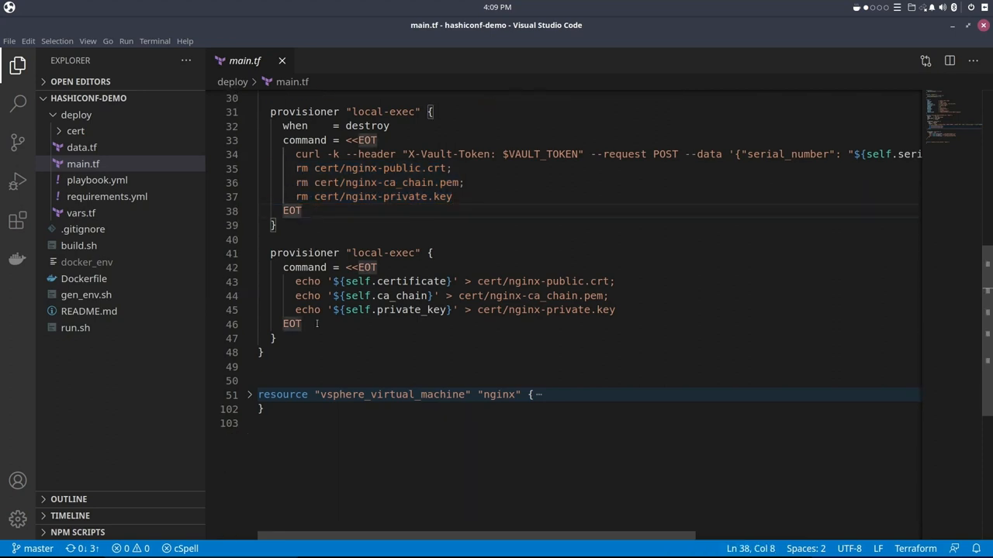
drag(270, 253, 276, 339)
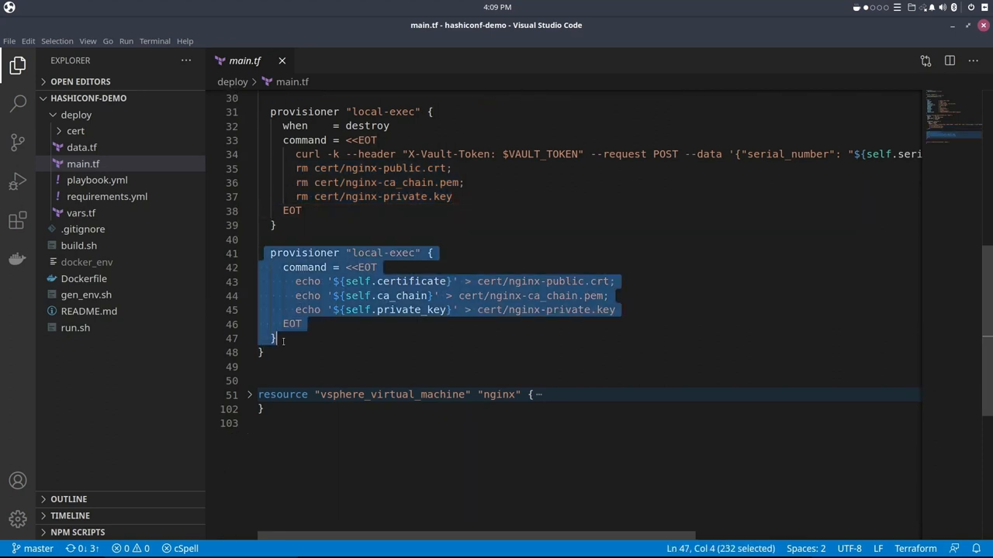
click(305, 324)
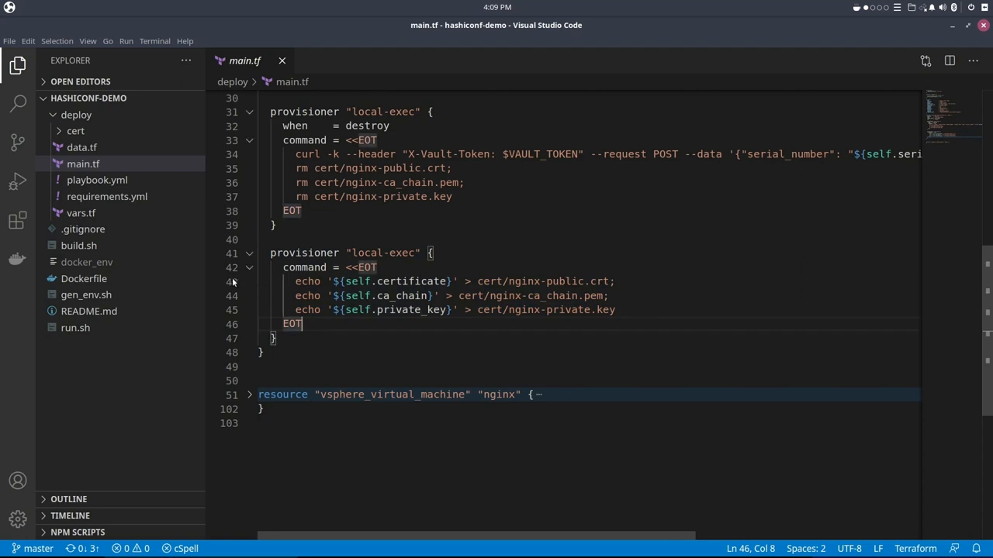
triple_click(449, 295)
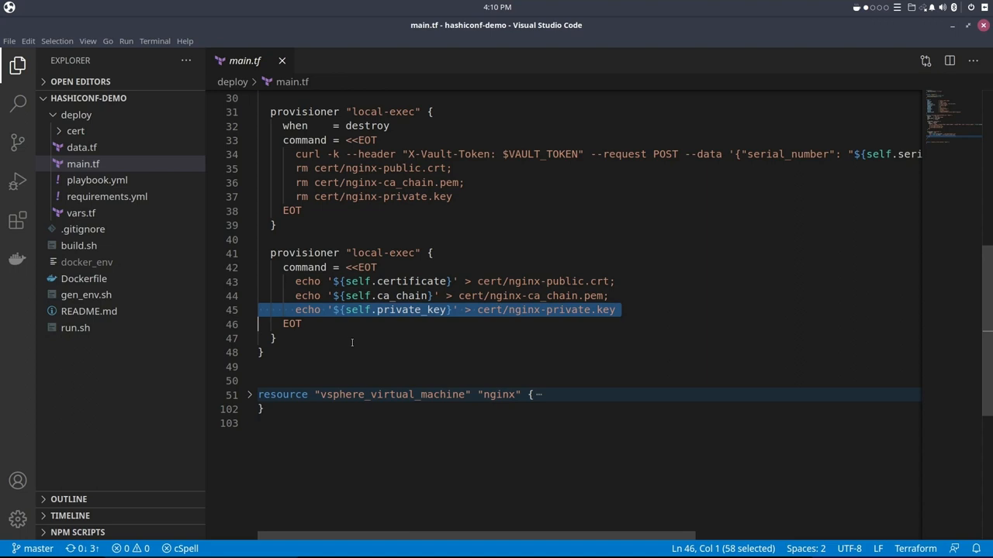
click(314, 356)
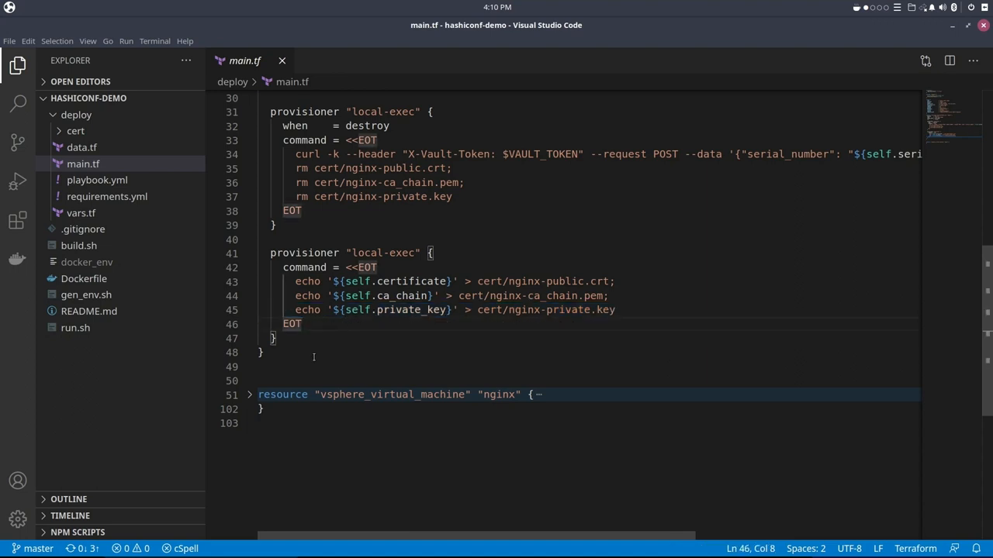
Step: Unfold the vsphere_virtual_machine nginx resource in main.tf
click(248, 396)
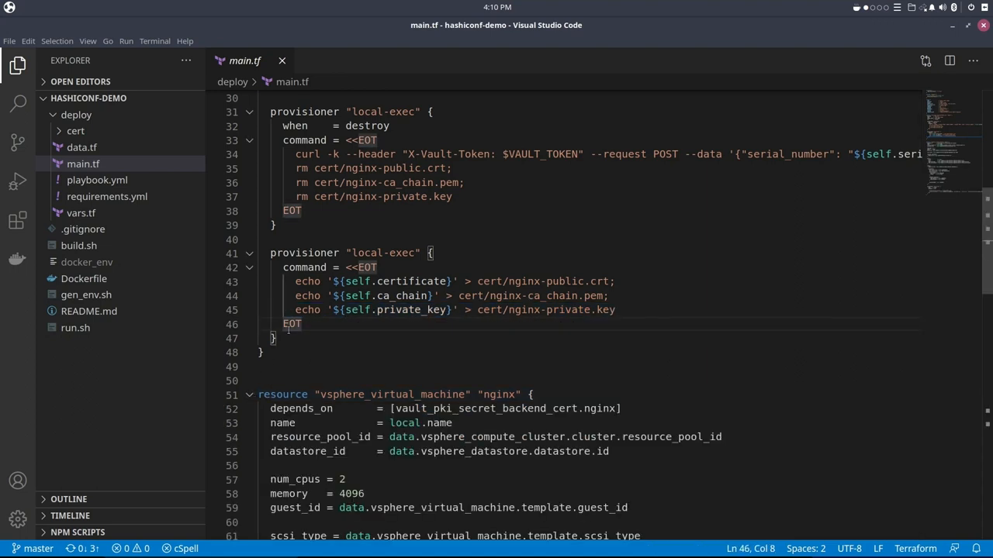
Step: Scroll through the nginx VM resource and highlight the ansible-galaxy install command line
scroll(down, 3)
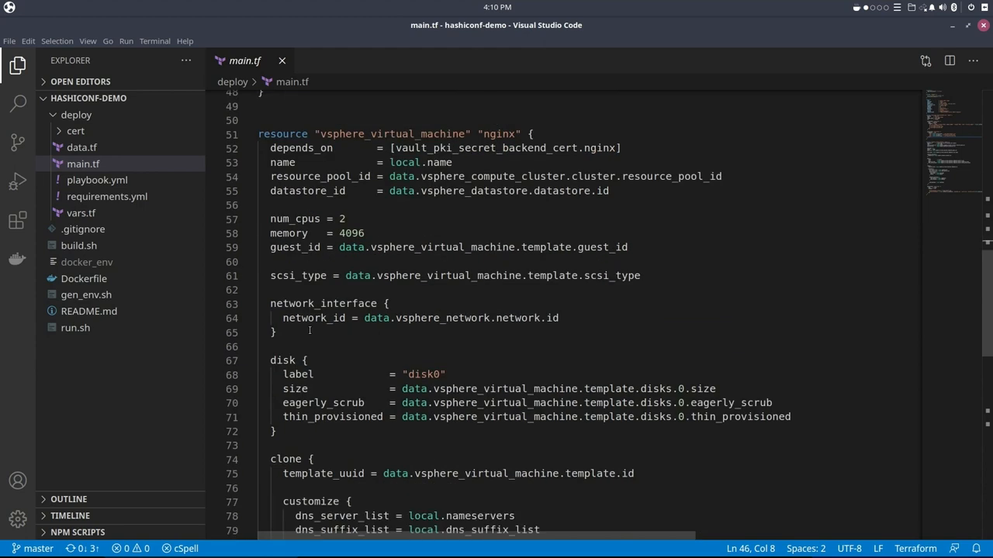
scroll(down, 3)
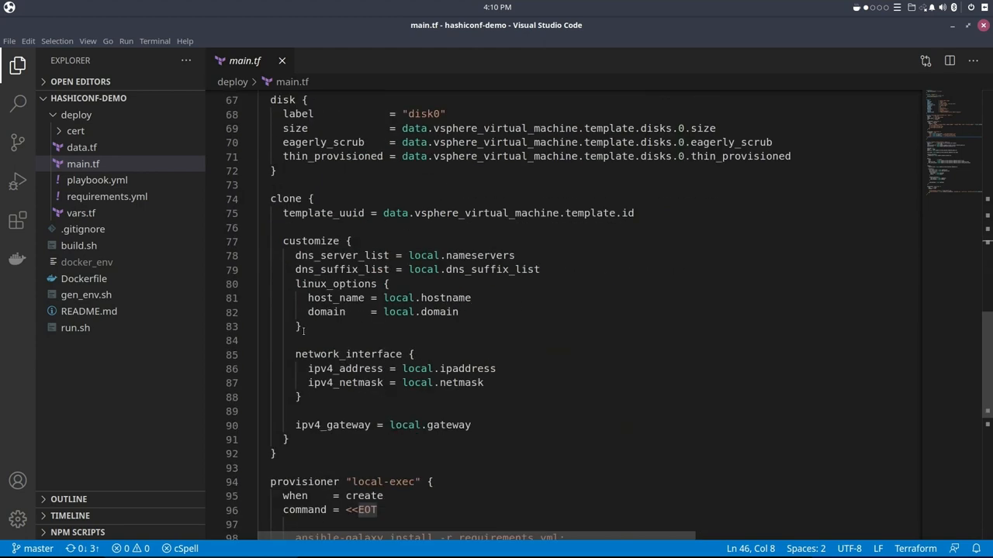
scroll(down, 3)
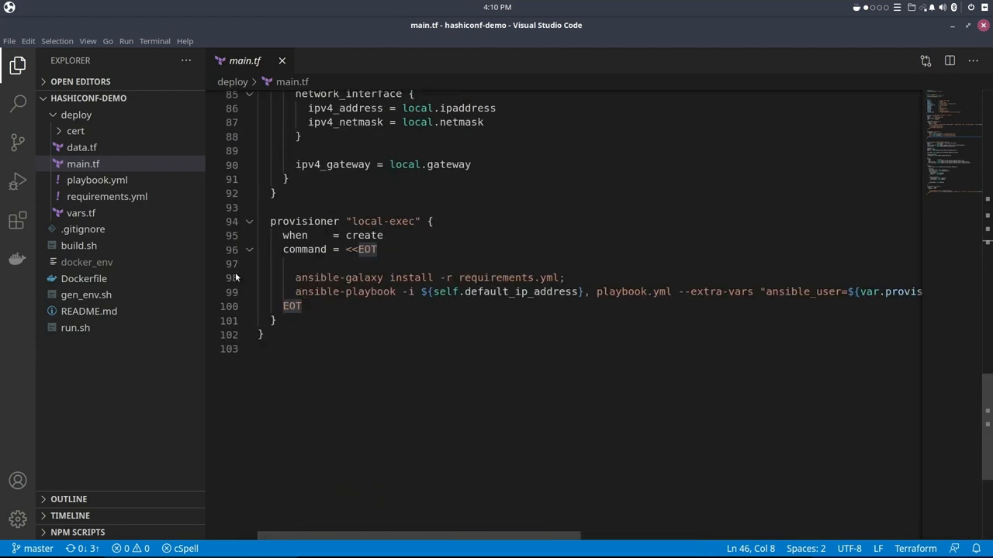
triple_click(427, 278)
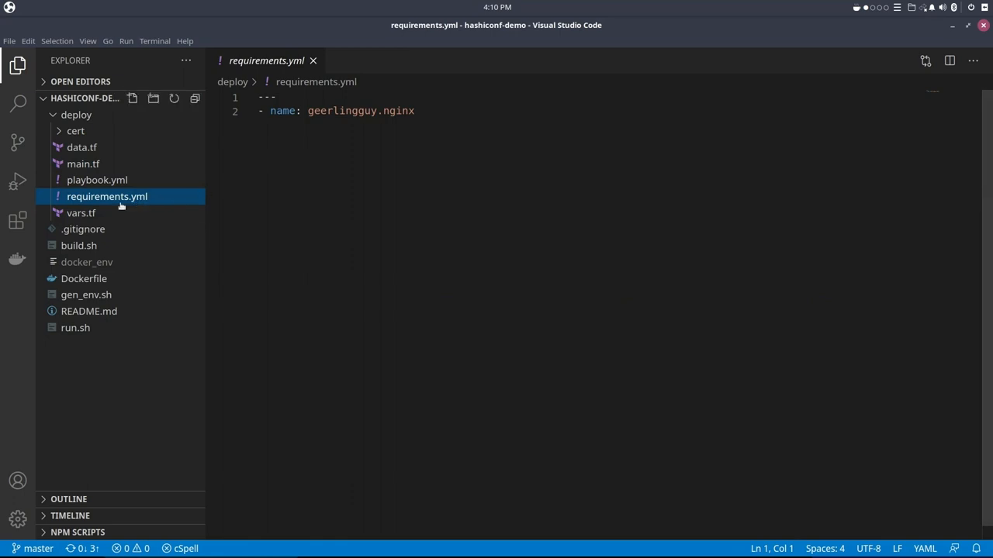
mouse_move(96, 180)
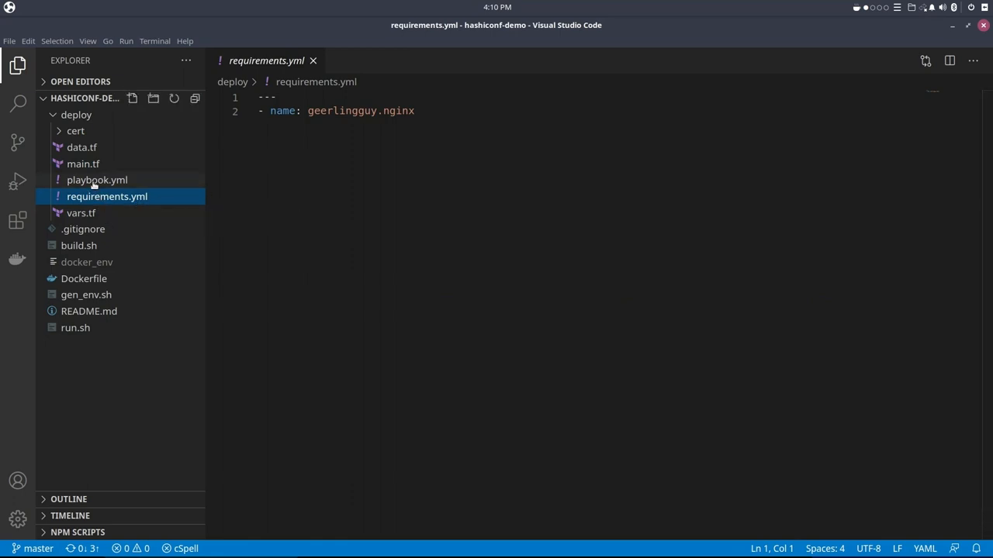
Step: Revisit main.tf to highlight self.default_ip_address, then switch to playbook.yml in the deploy folder
click(84, 164)
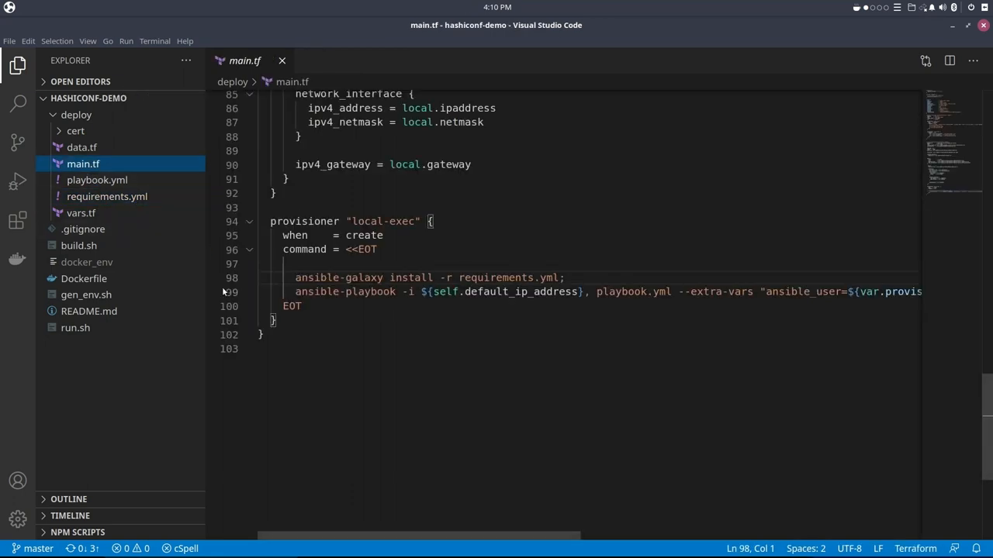
click(349, 291)
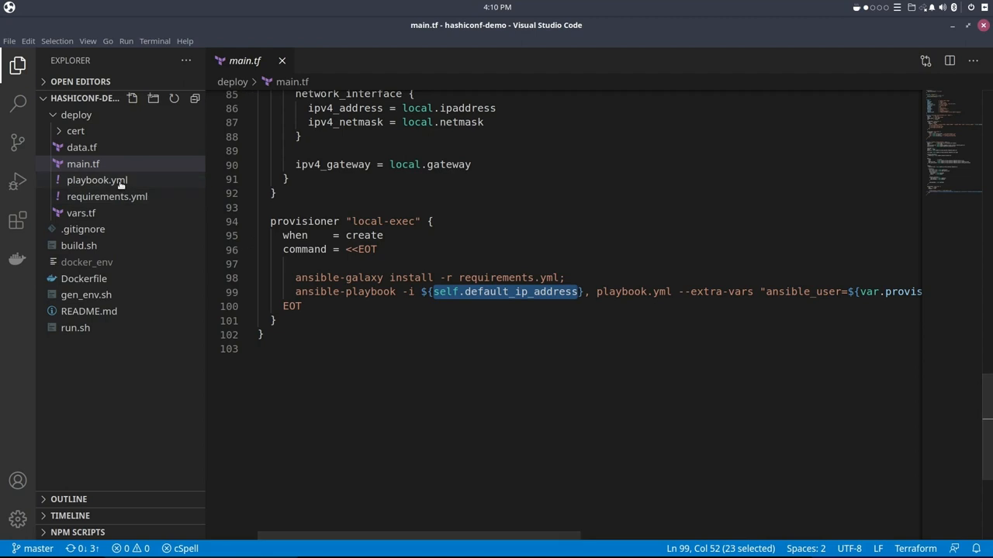
click(96, 180)
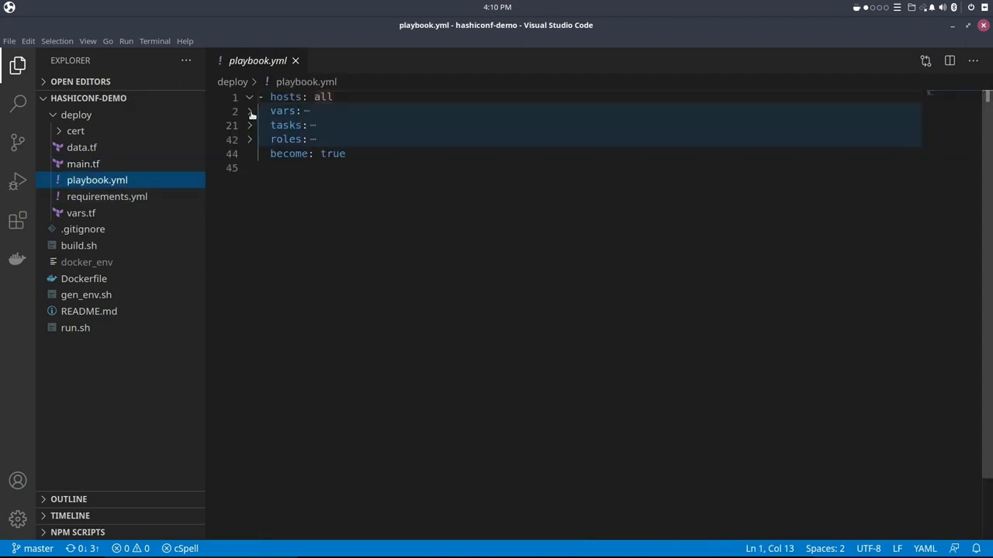
Step: Unfold the playbook vars: port 80 and 443 ssl http2 virtual hosts, extra_parameters, and the tasks list
click(250, 111)
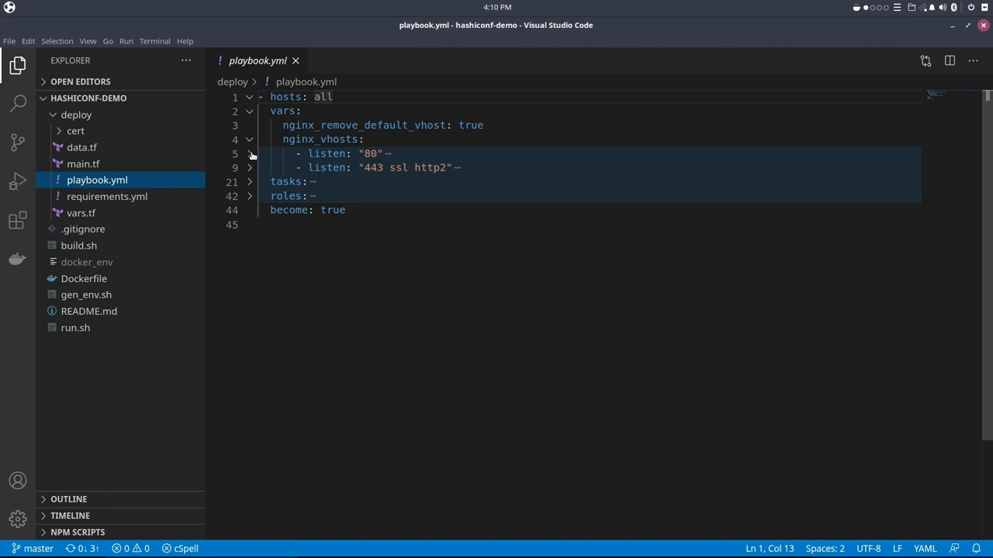
click(249, 154)
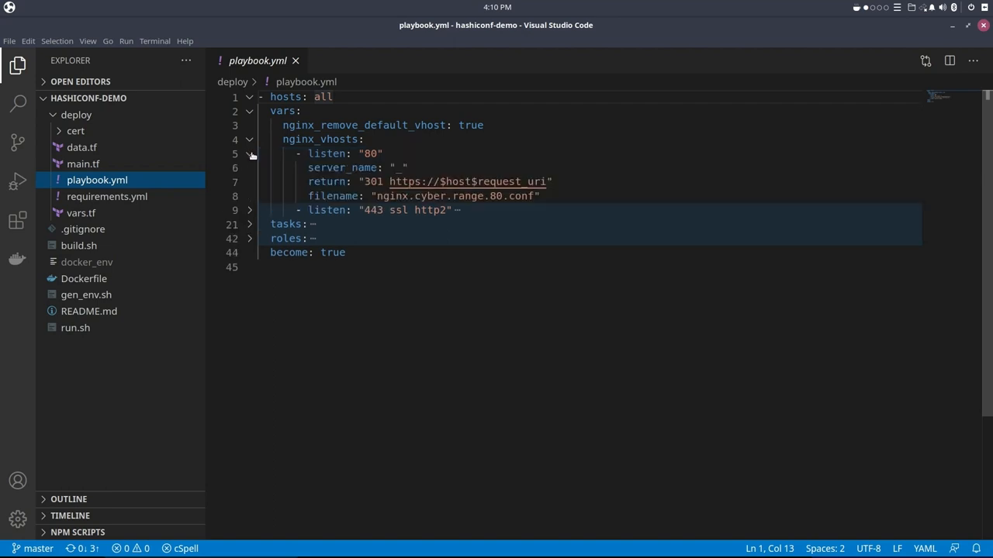
mouse_move(250, 210)
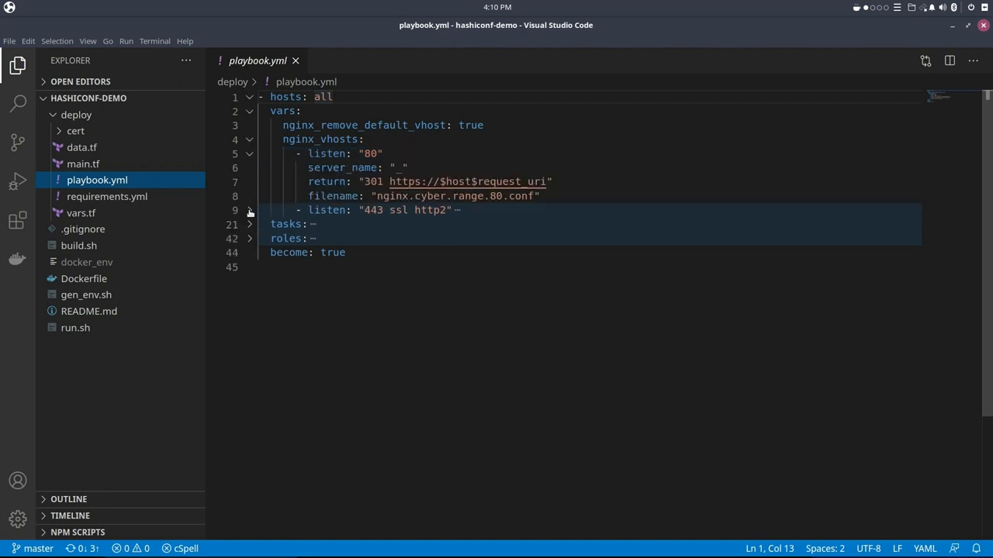
click(250, 211)
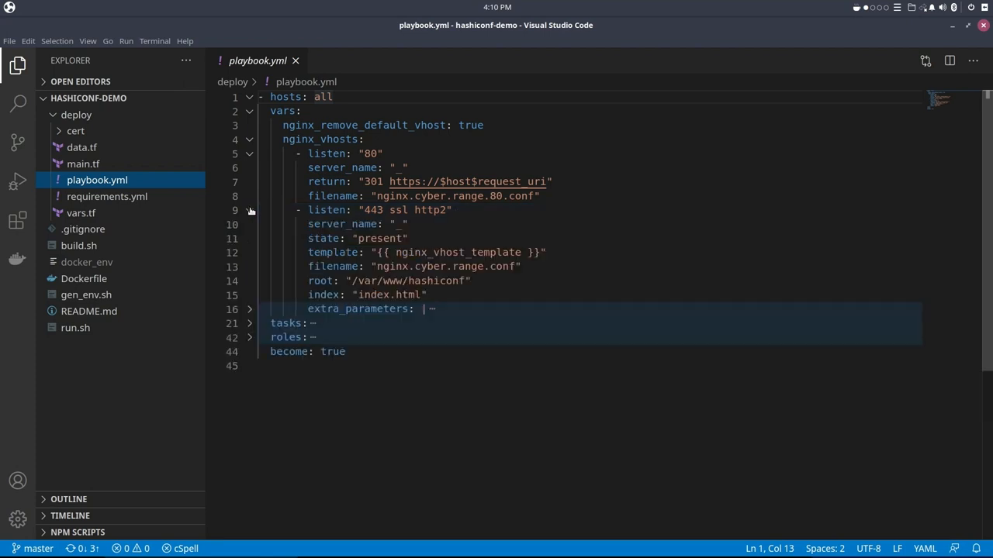
mouse_move(287, 249)
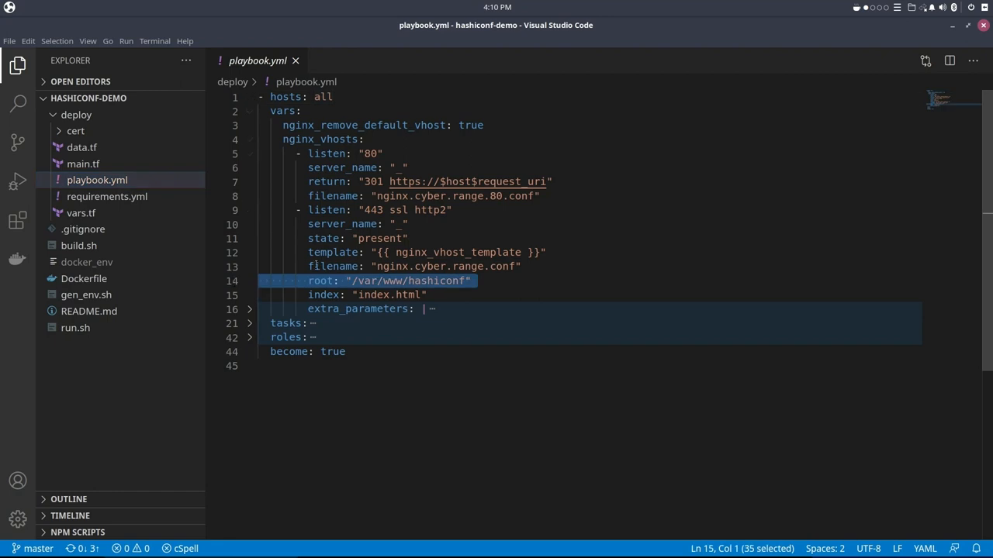
click(250, 309)
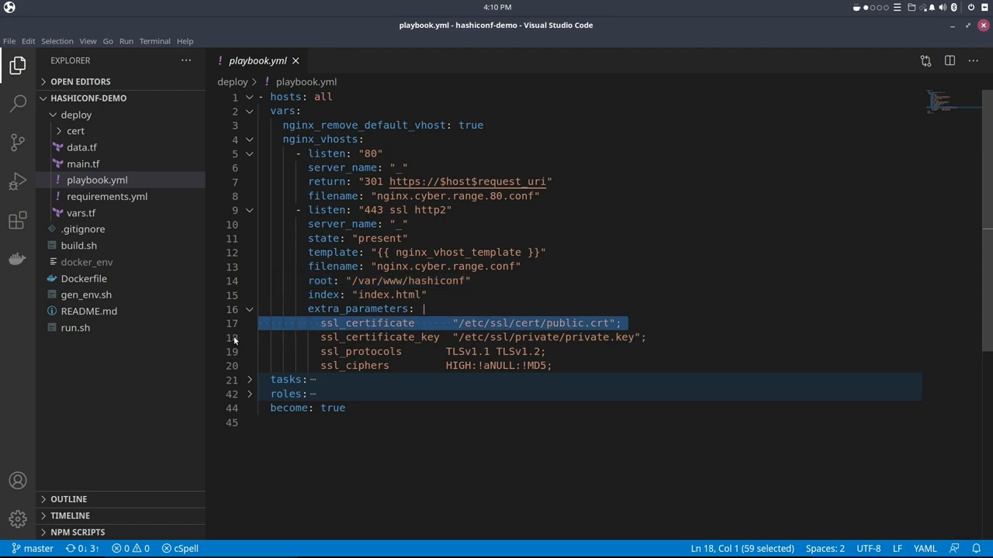
click(360, 351)
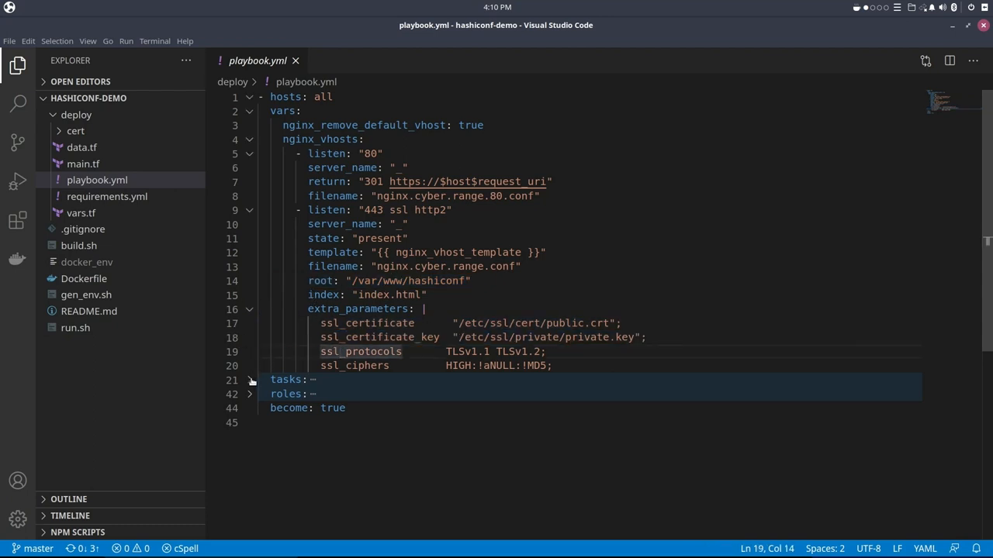
click(250, 379)
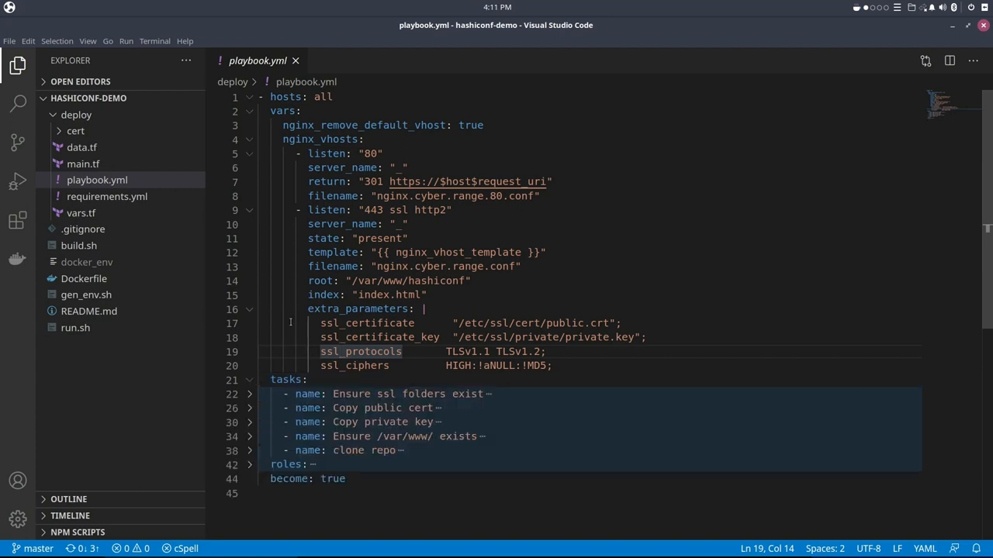
Step: Unfold the ssl folders, copy cert, copy key, /var/www/, clone repo tasks and the geerlingguy.nginx role
scroll(down, 3)
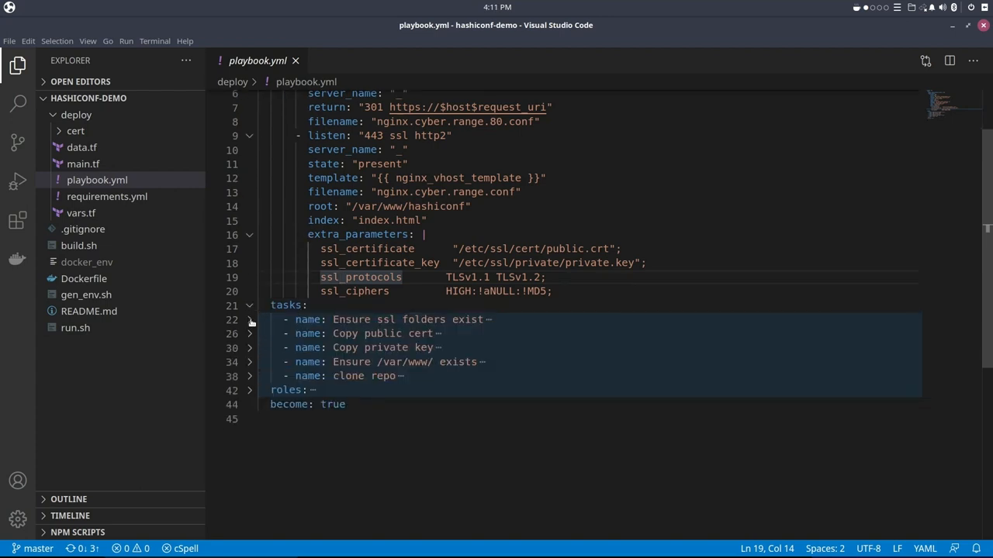
click(250, 320)
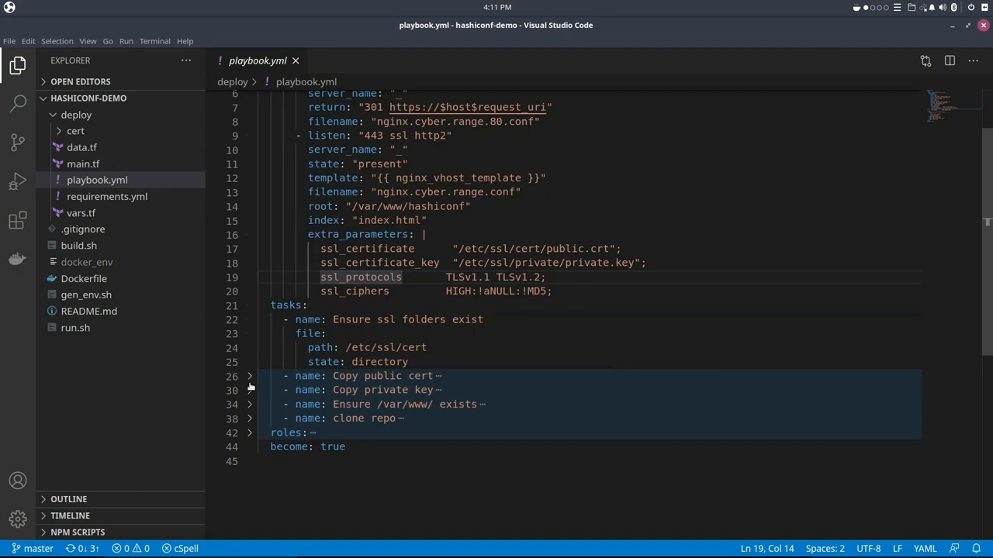
click(248, 377)
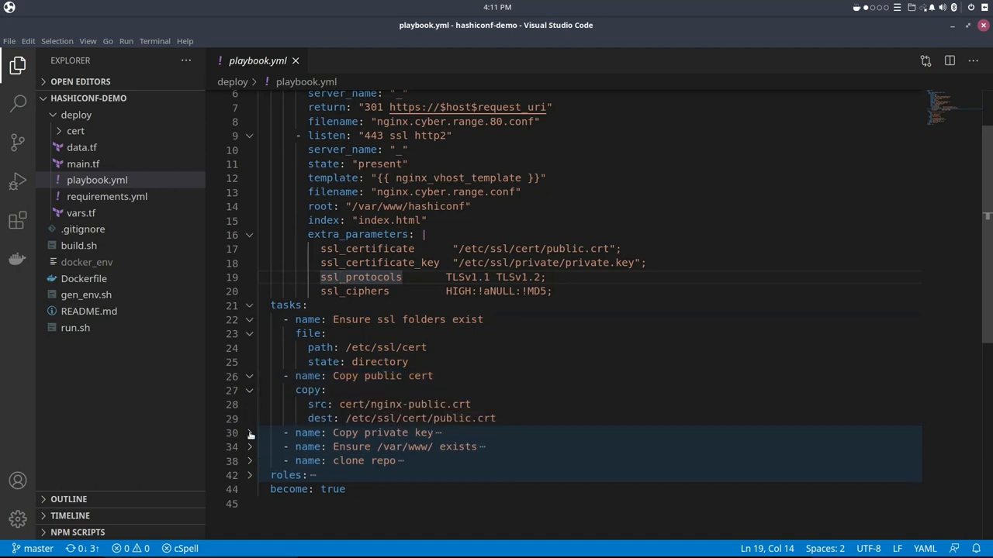
click(250, 433)
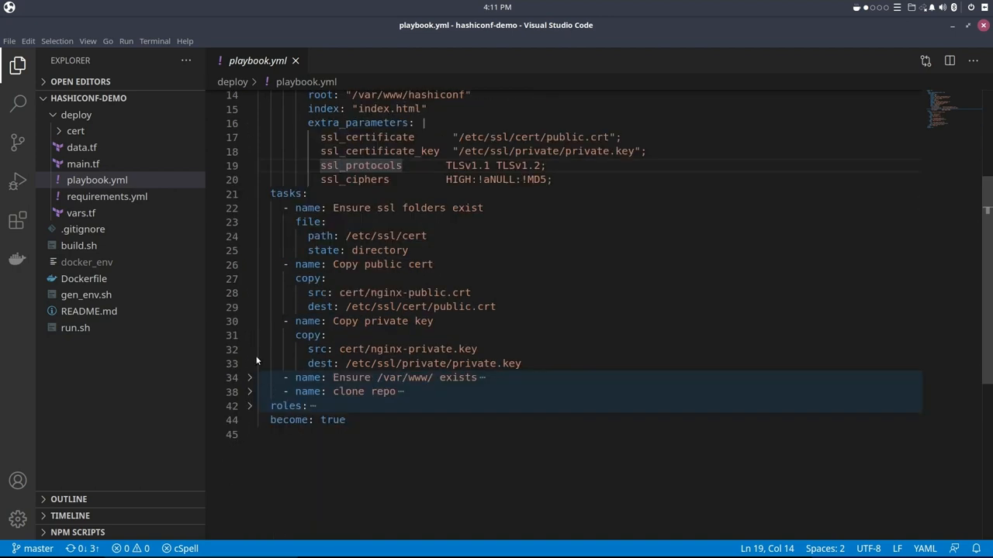
click(248, 378)
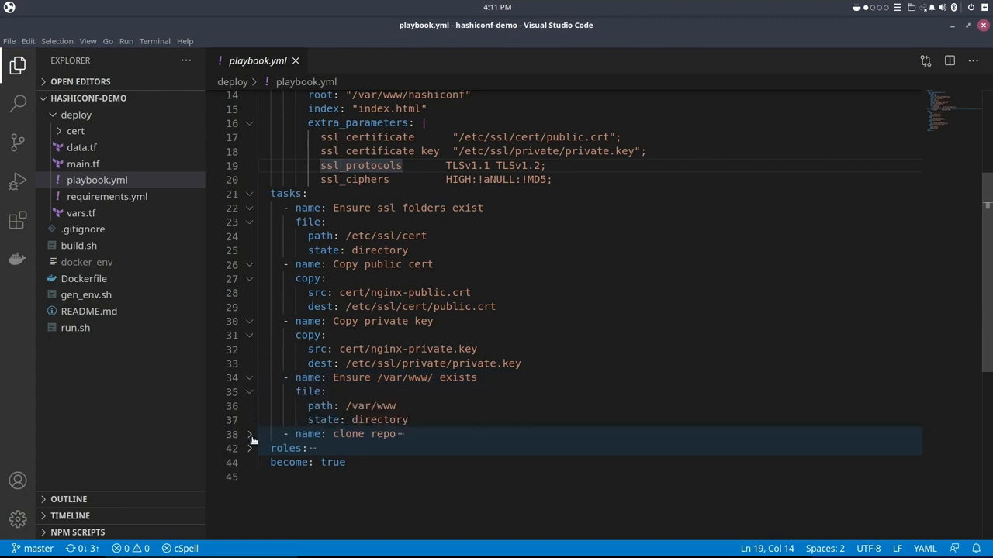
click(250, 434)
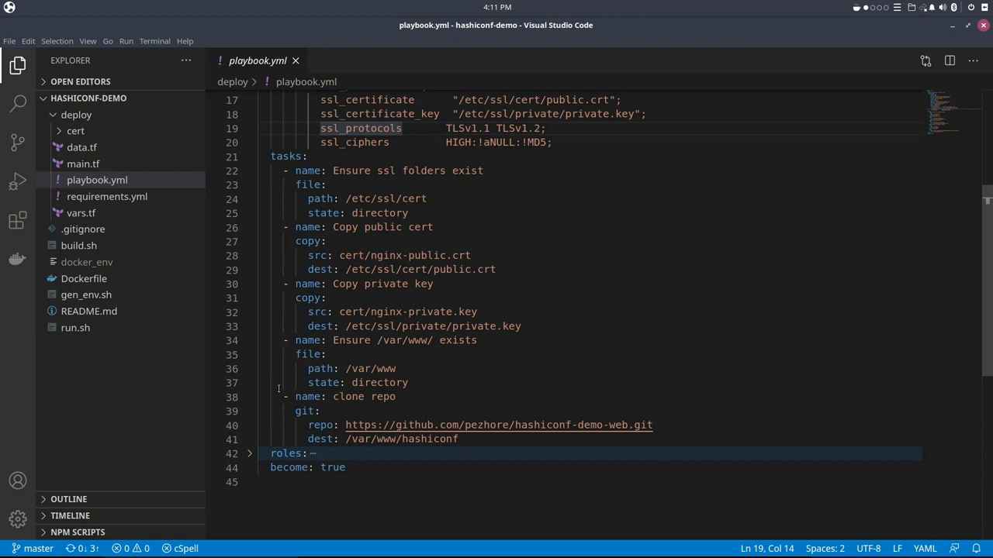
click(248, 453)
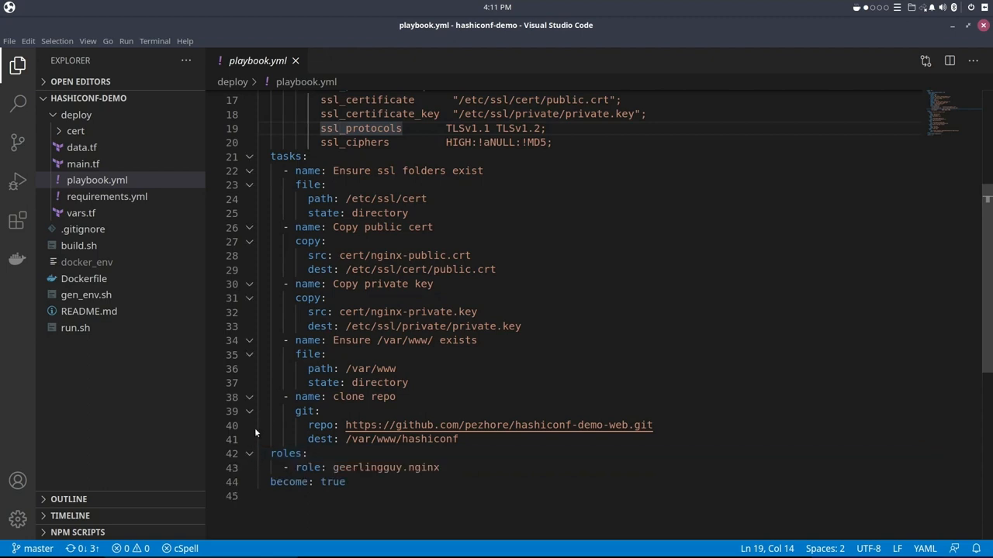
scroll(down, 3)
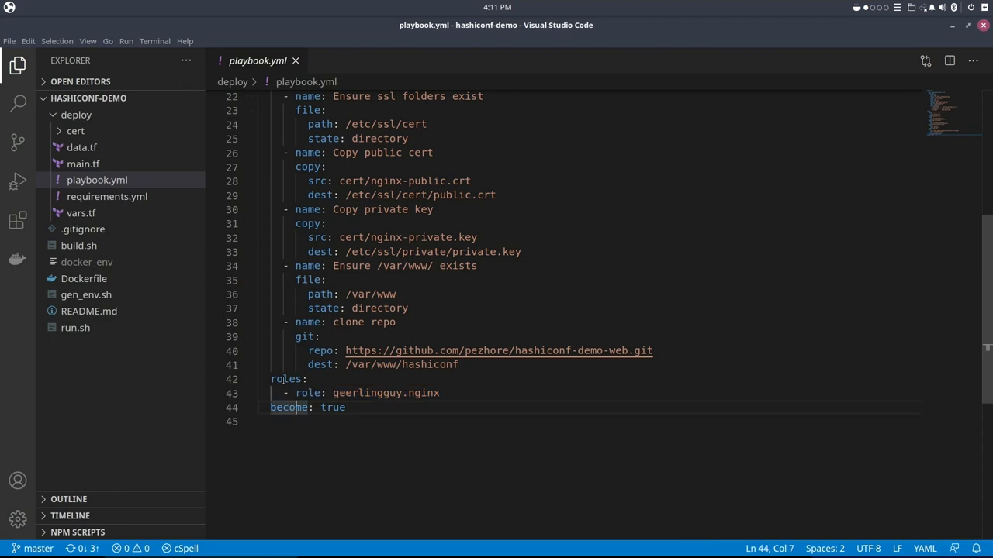
mouse_move(101, 287)
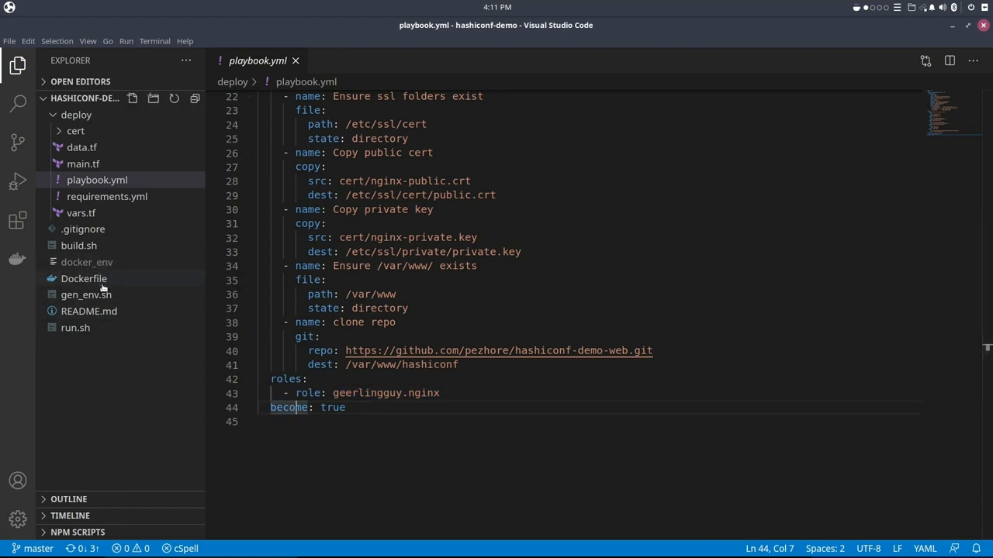
Step: Review gen_env.sh and build.sh, ending with run.sh and its docker exec command open
click(87, 295)
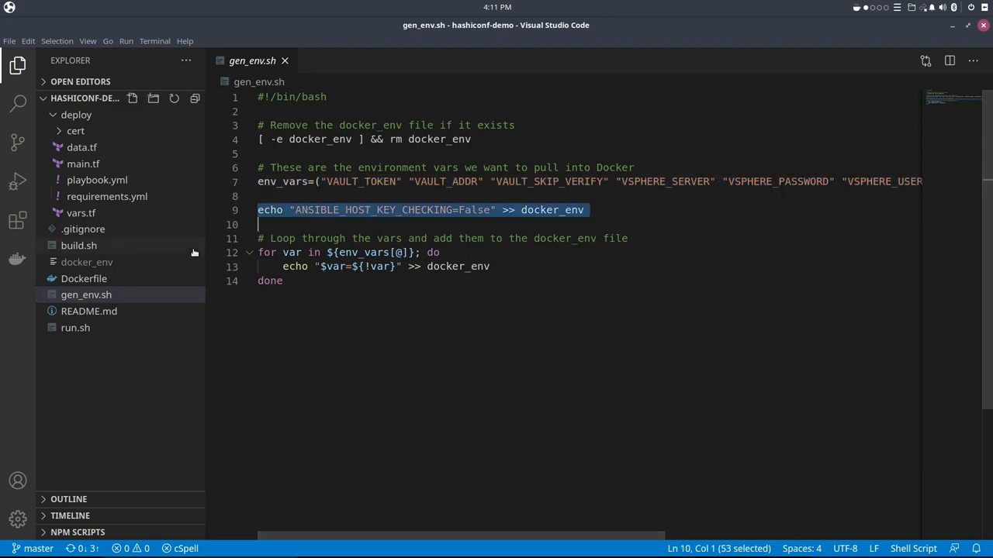
mouse_move(87, 261)
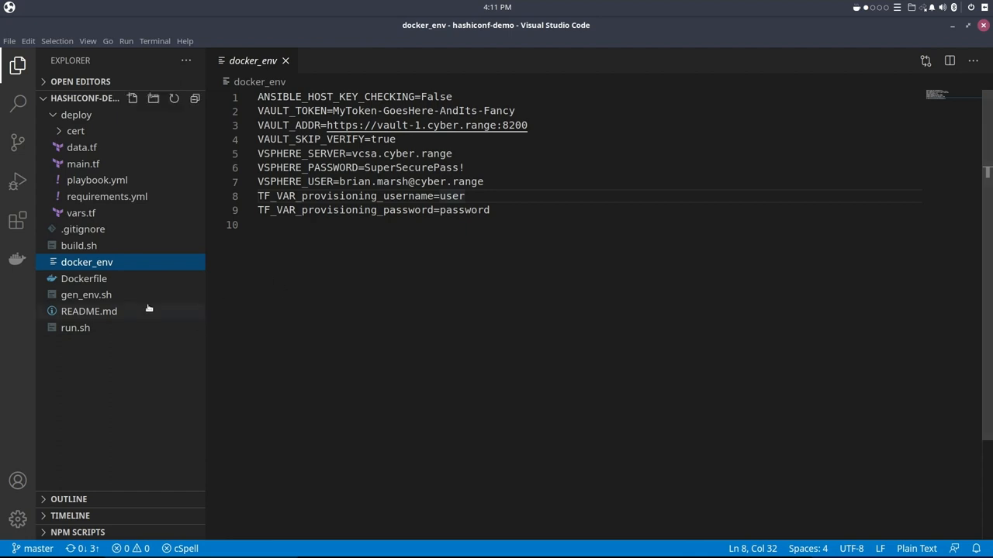
click(78, 245)
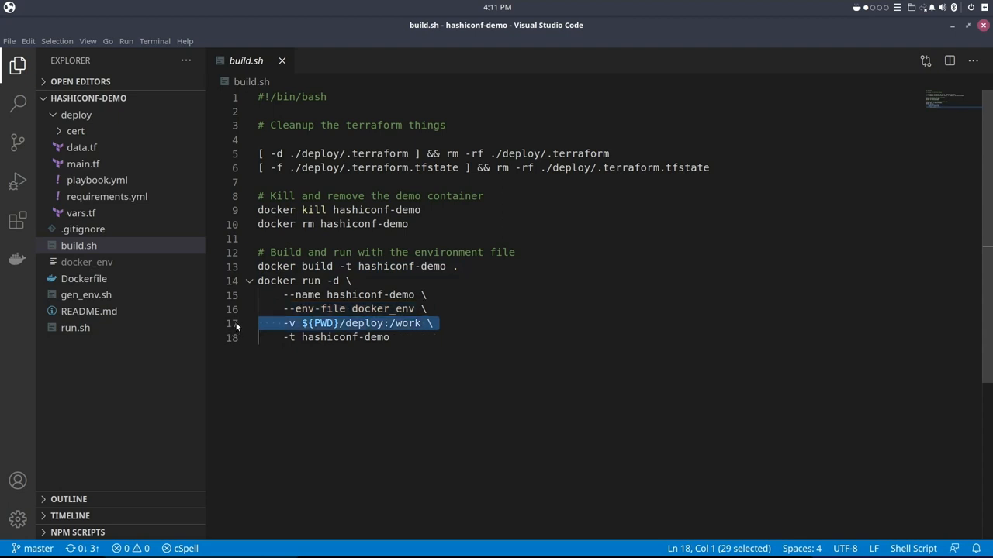
mouse_move(258, 338)
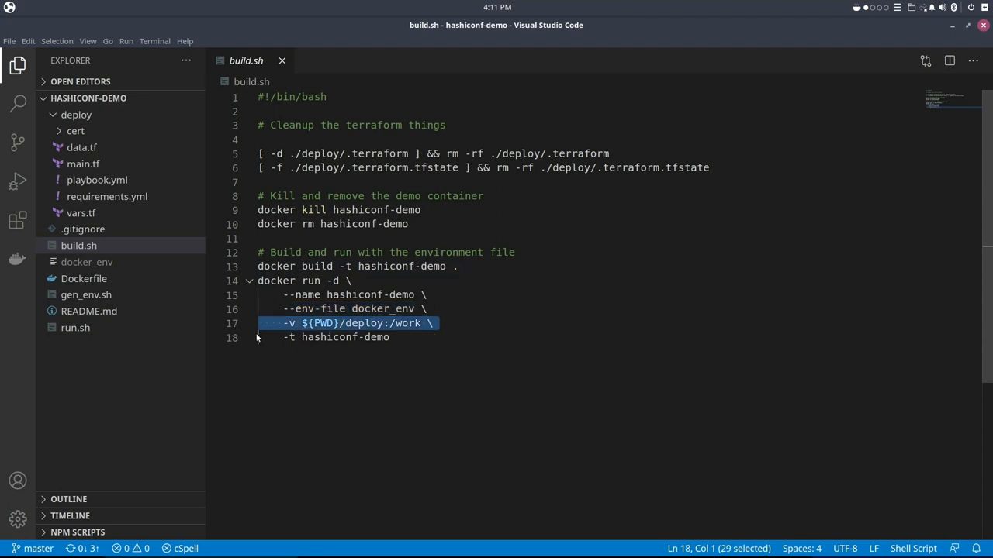
click(75, 327)
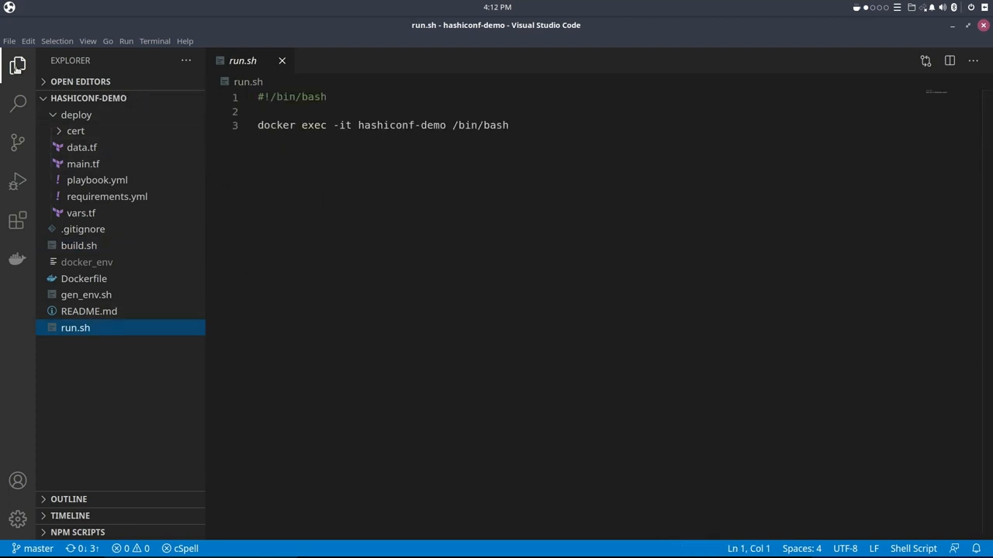
Step: Hide the Explorer sidebar and enlarge the integrated terminal to fill the editor area
click(17, 65)
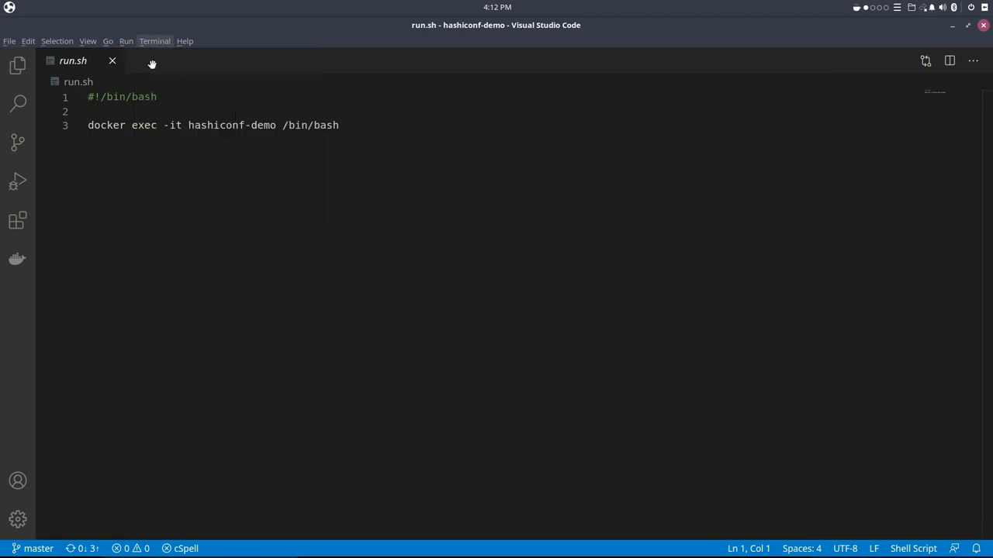
click(155, 40)
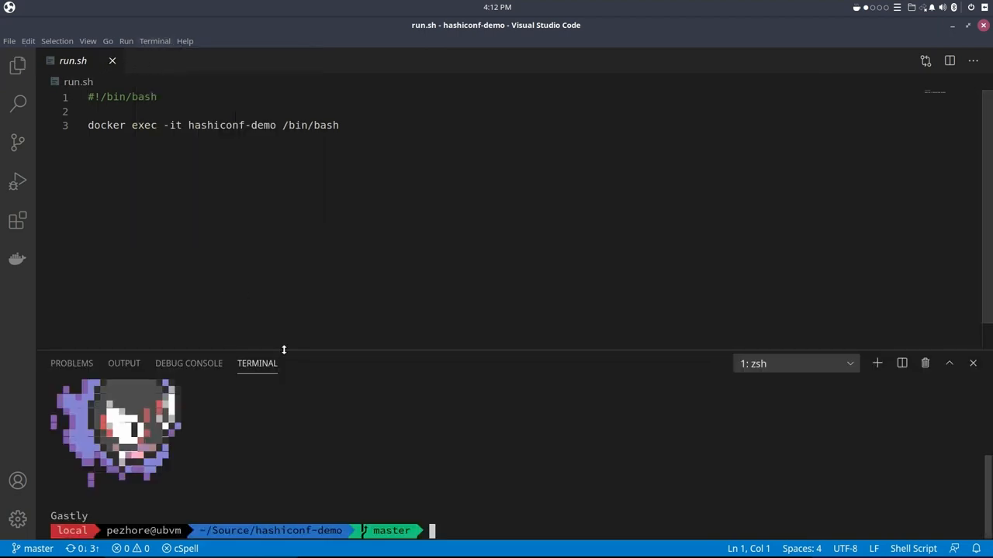
drag(284, 351, 284, 115)
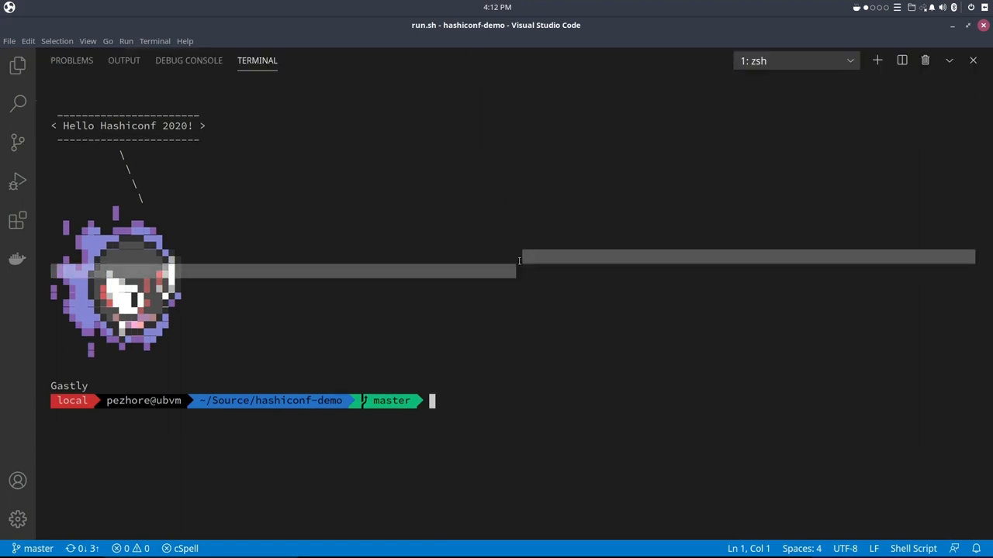
Step: Run ./gen_env.sh and ./run.sh to enter the demo container, then terraform init
text(./gen)
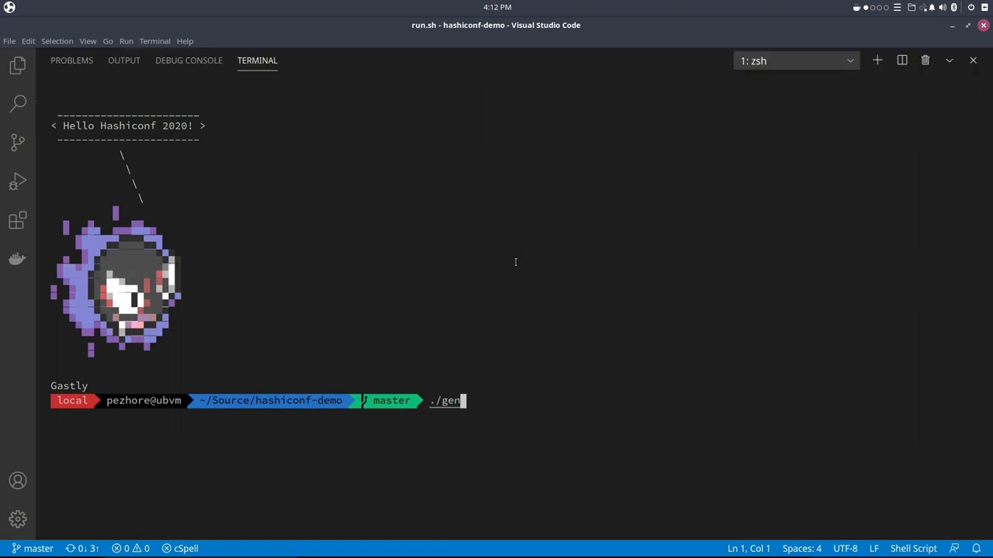
key(Return)
text(./)
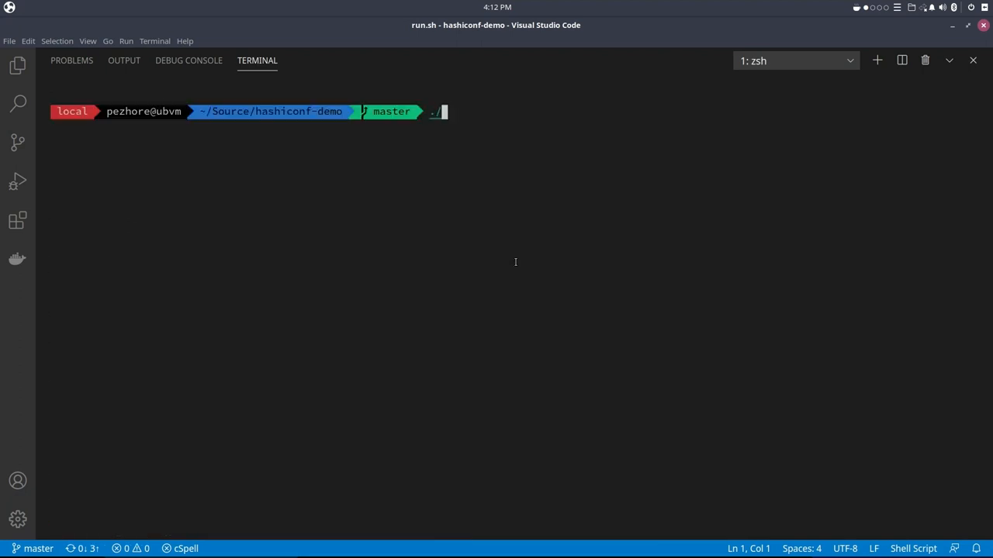
text(run.sh)
key(Return)
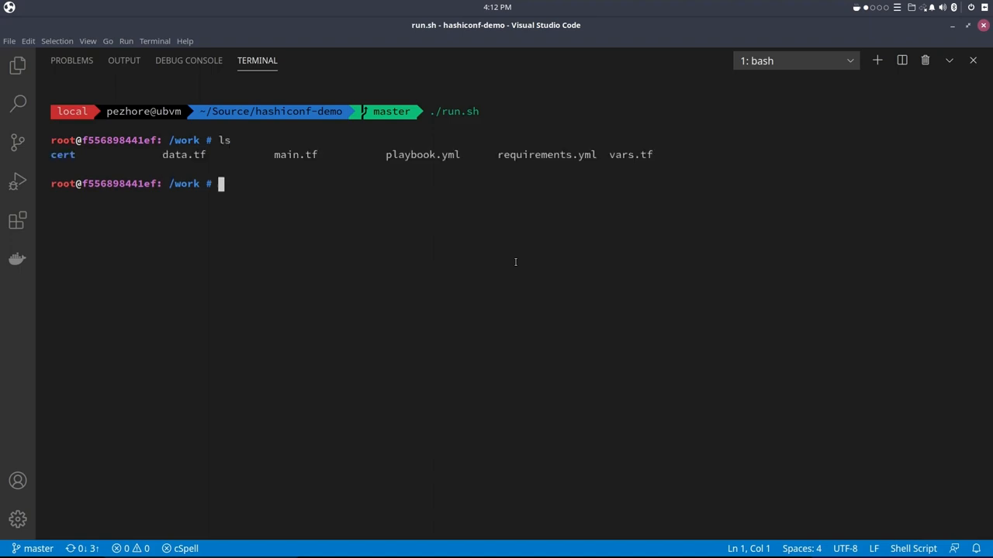
text(terraf)
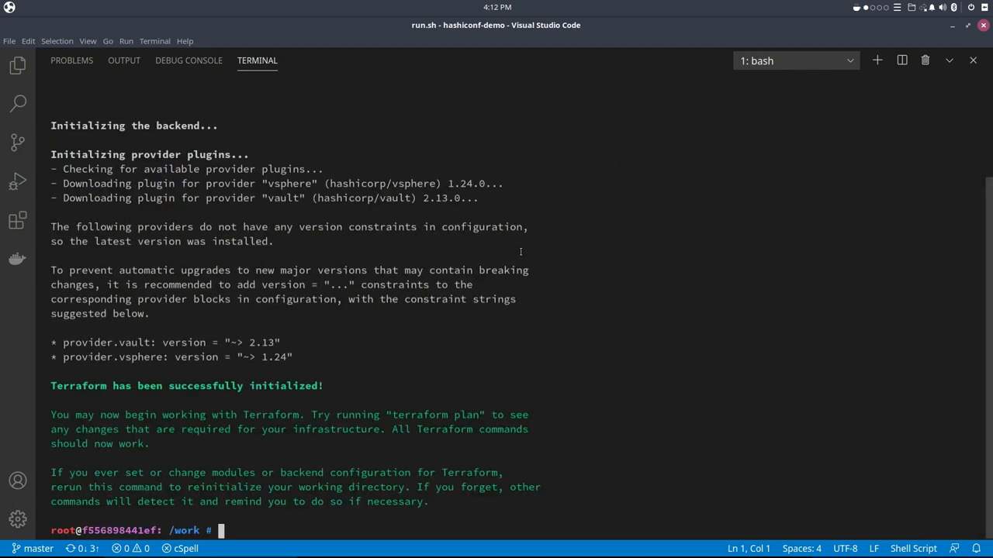
Step: Run terraform apply and follow the vsphere_virtual_machine.nginx creation output
text(terra)
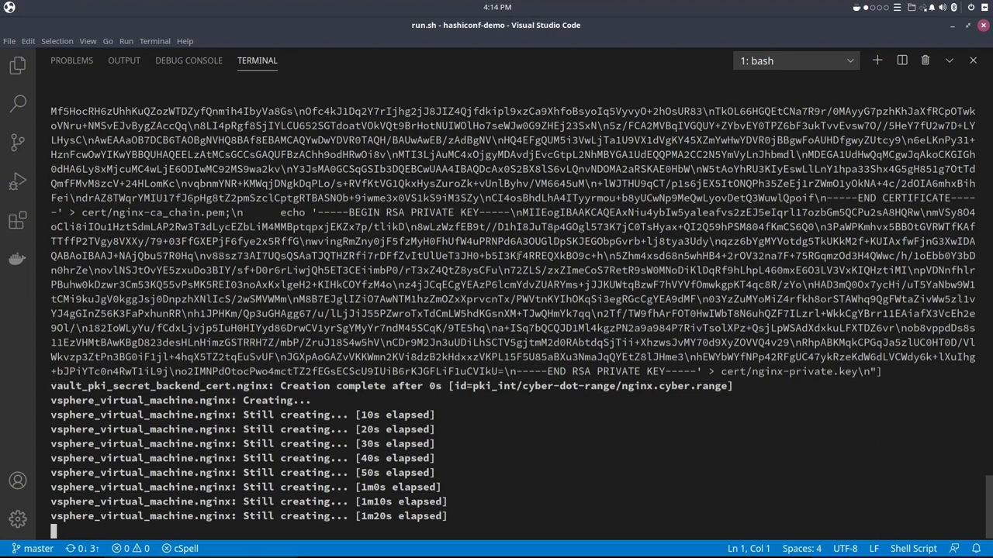
scroll(down, 3)
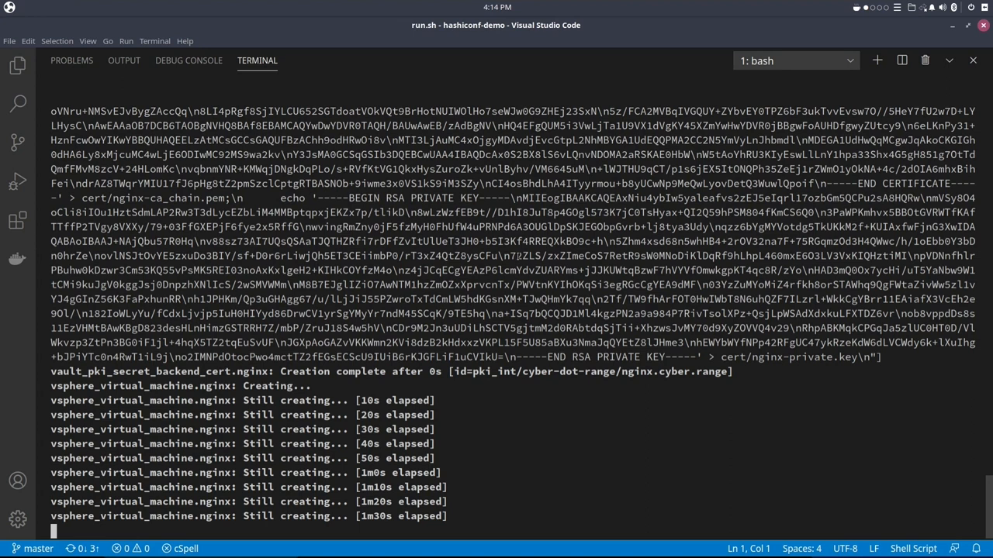
scroll(down, 3)
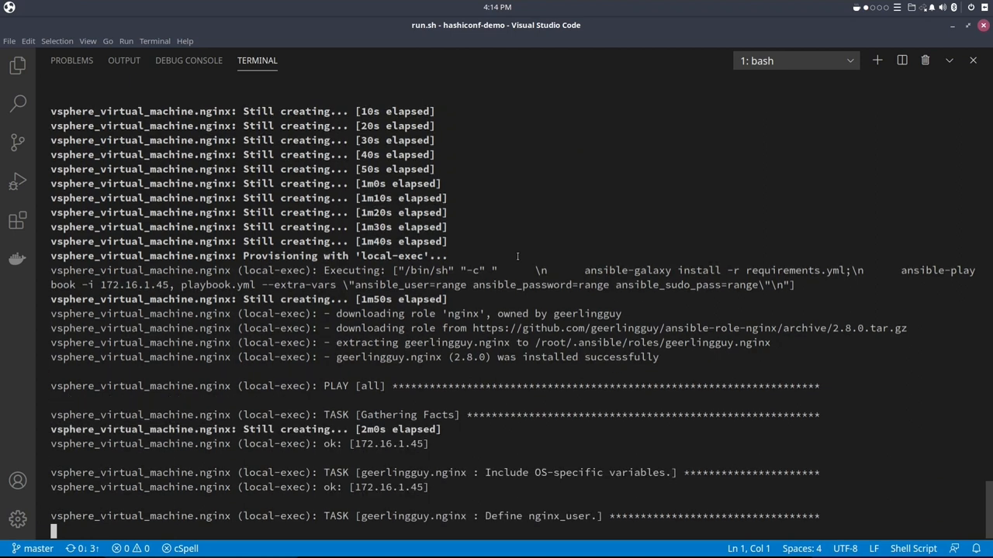
Step: Follow the Ansible output installing nginx and copying the SSL certificate and key
scroll(down, 3)
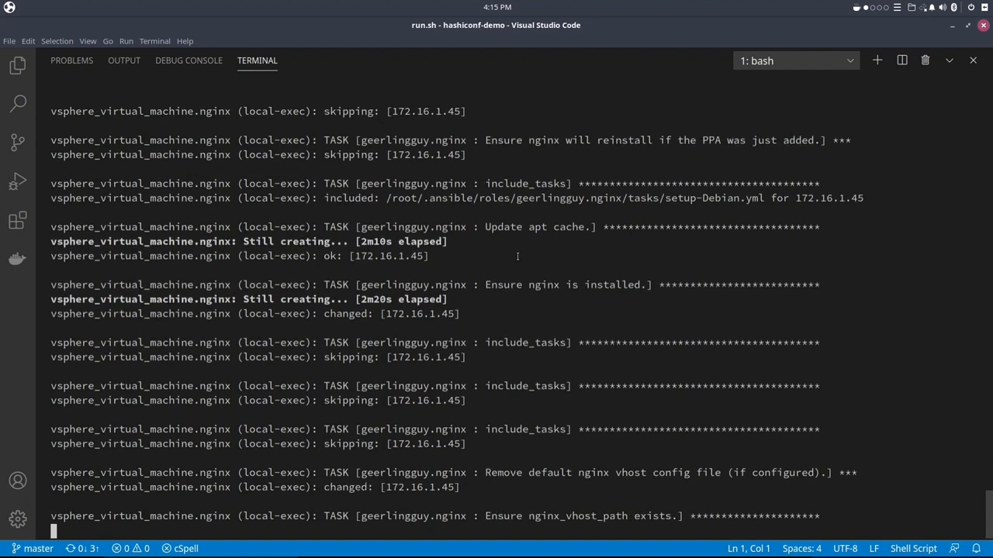
scroll(down, 3)
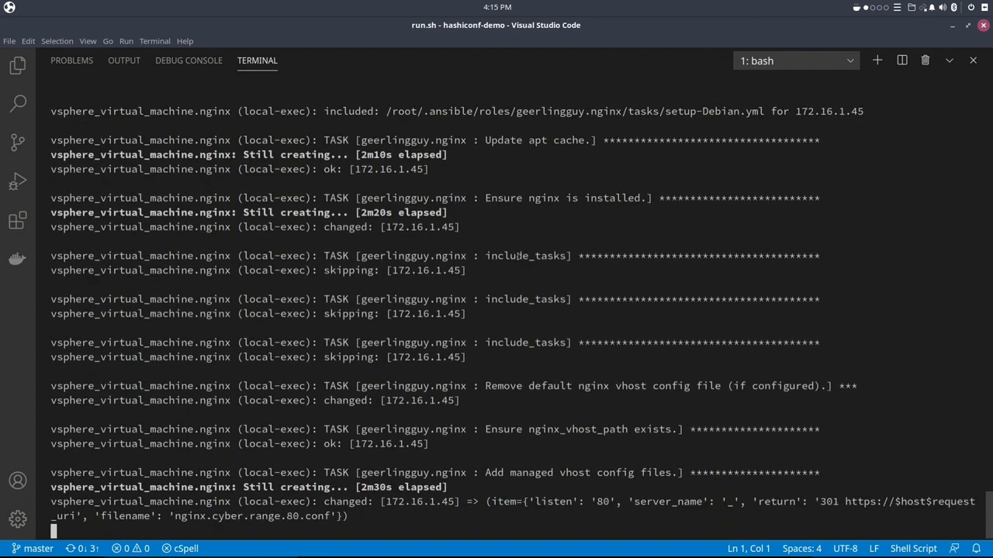
scroll(down, 3)
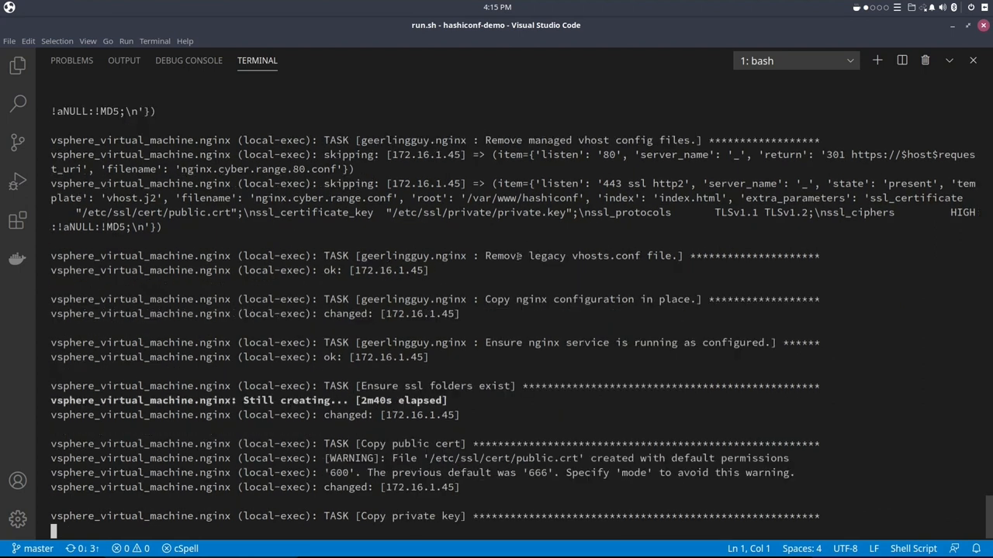
scroll(down, 3)
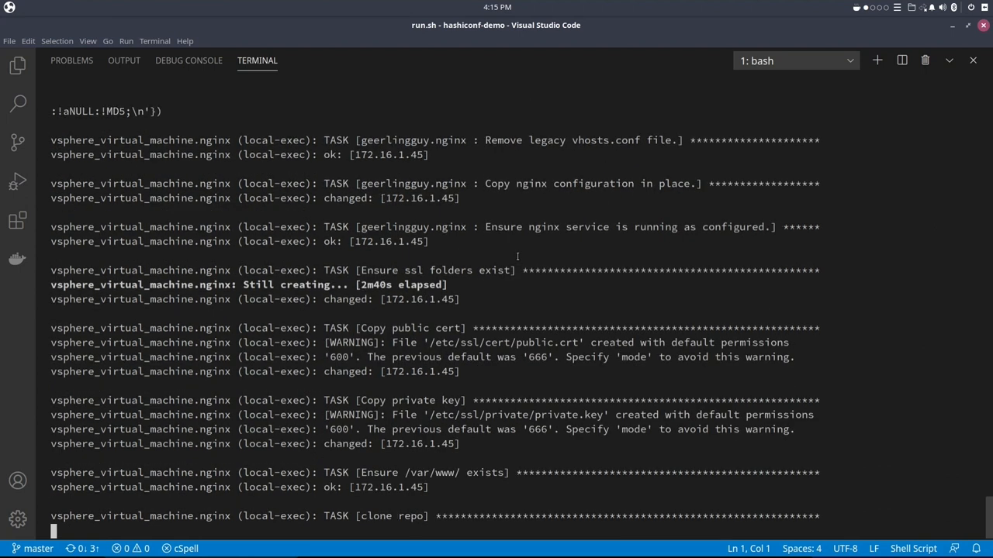